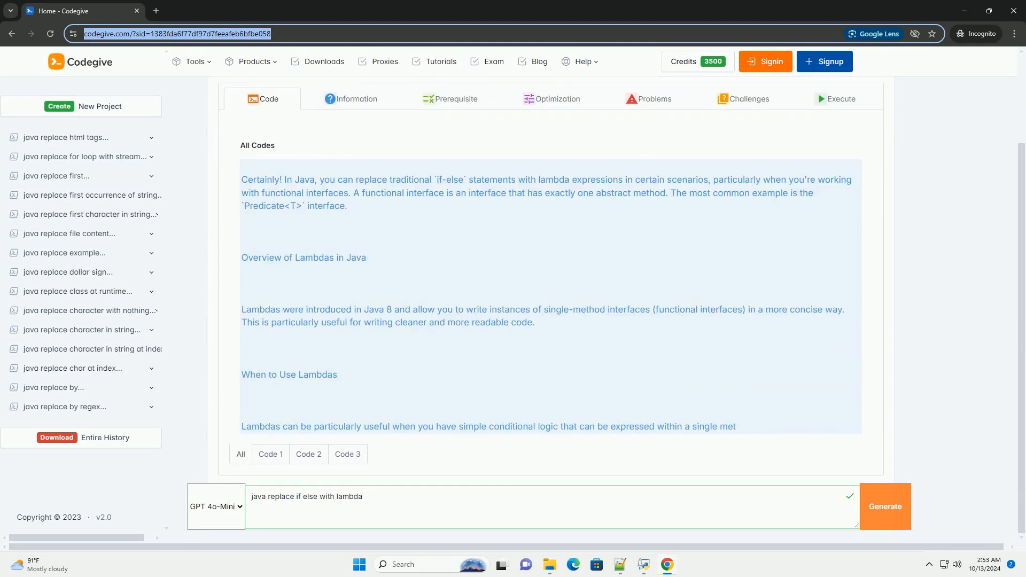
pyautogui.scroll(-3)
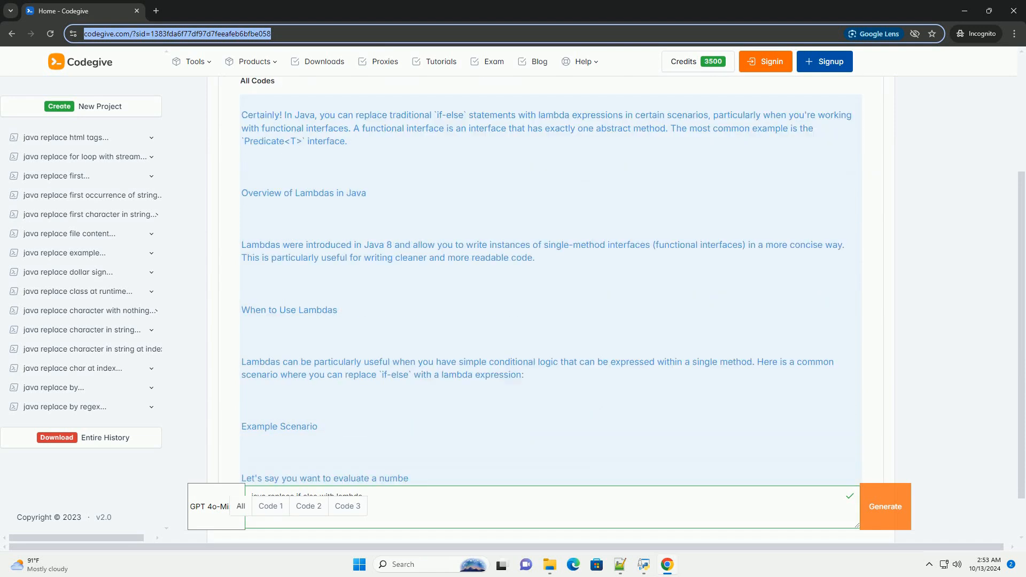
pyautogui.scroll(-3)
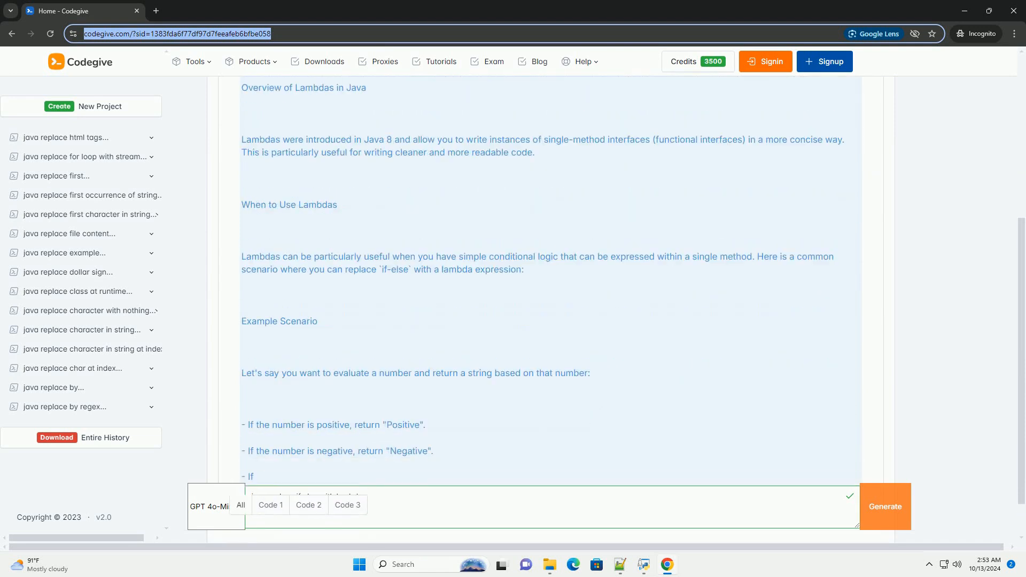
pyautogui.scroll(-3)
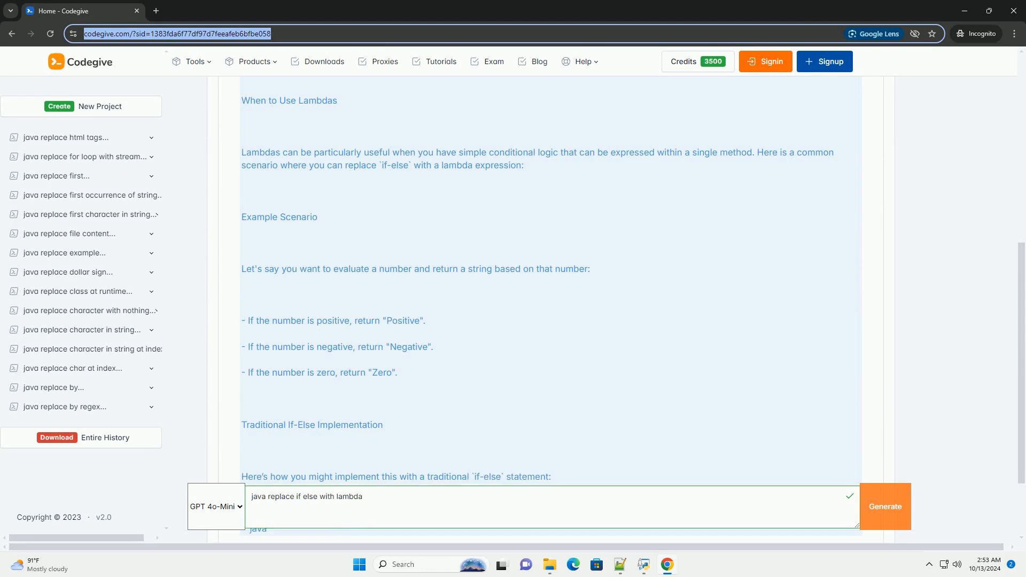
pyautogui.scroll(-3)
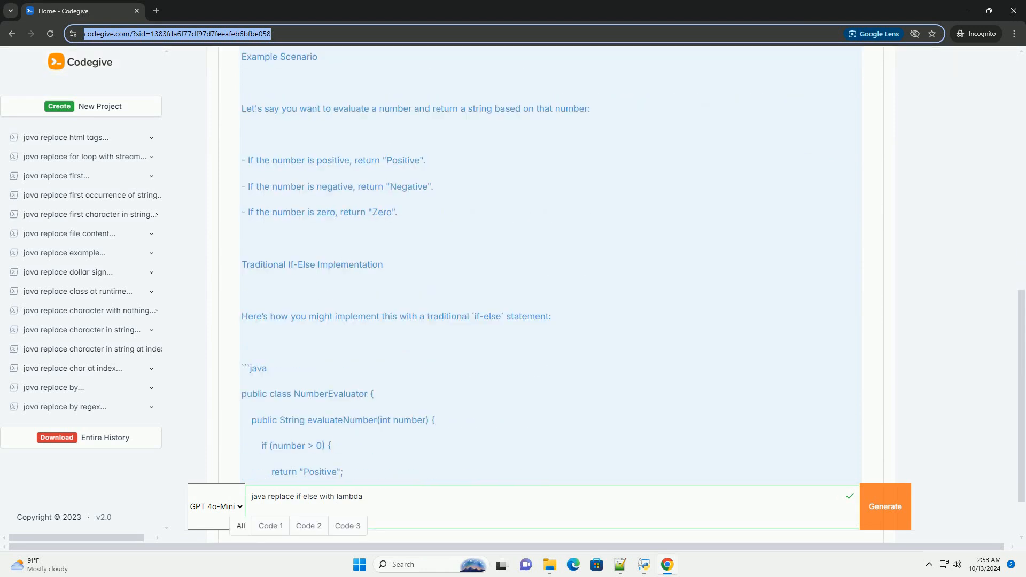
pyautogui.scroll(-3)
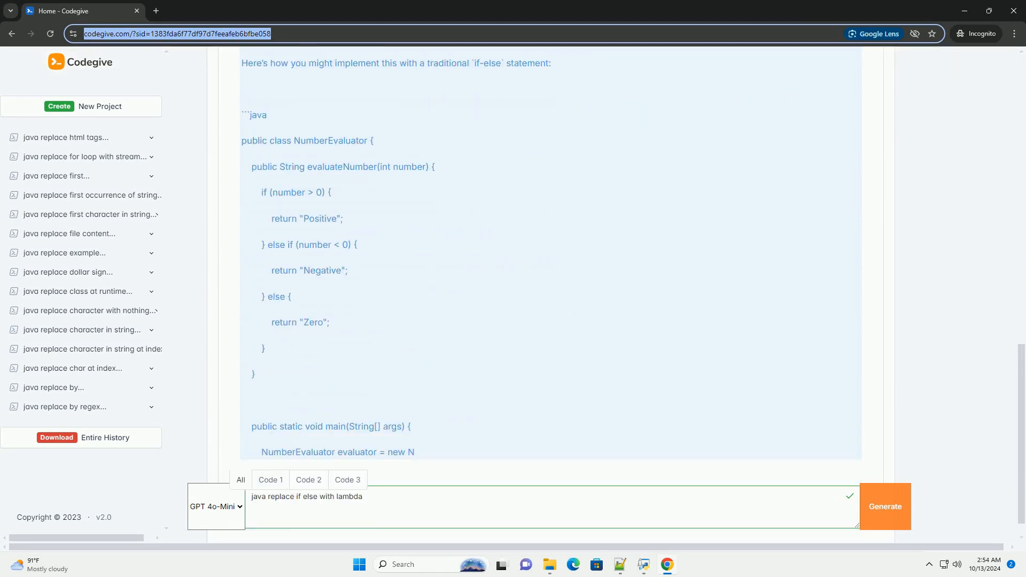
pyautogui.scroll(-3)
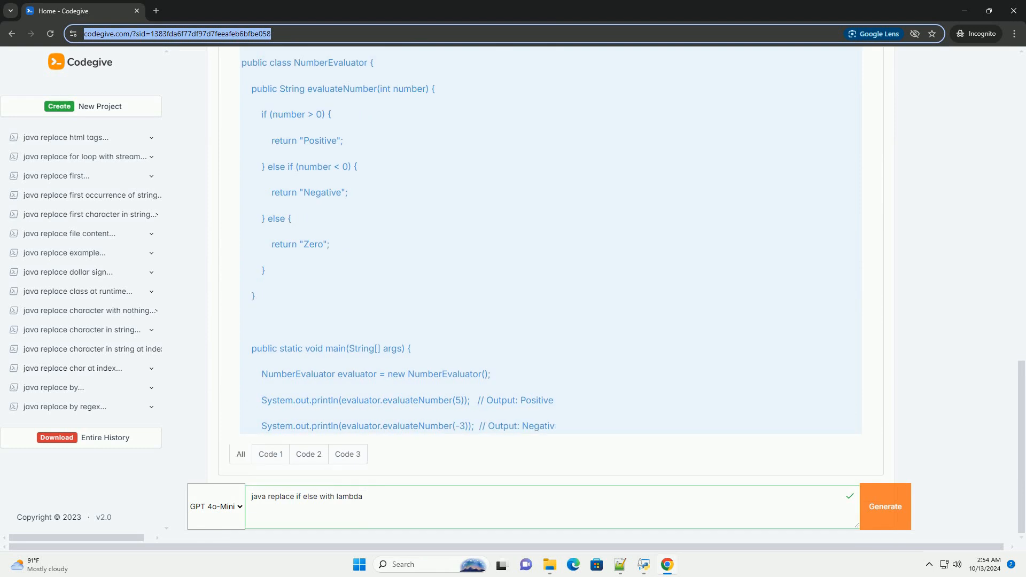
pyautogui.scroll(-3)
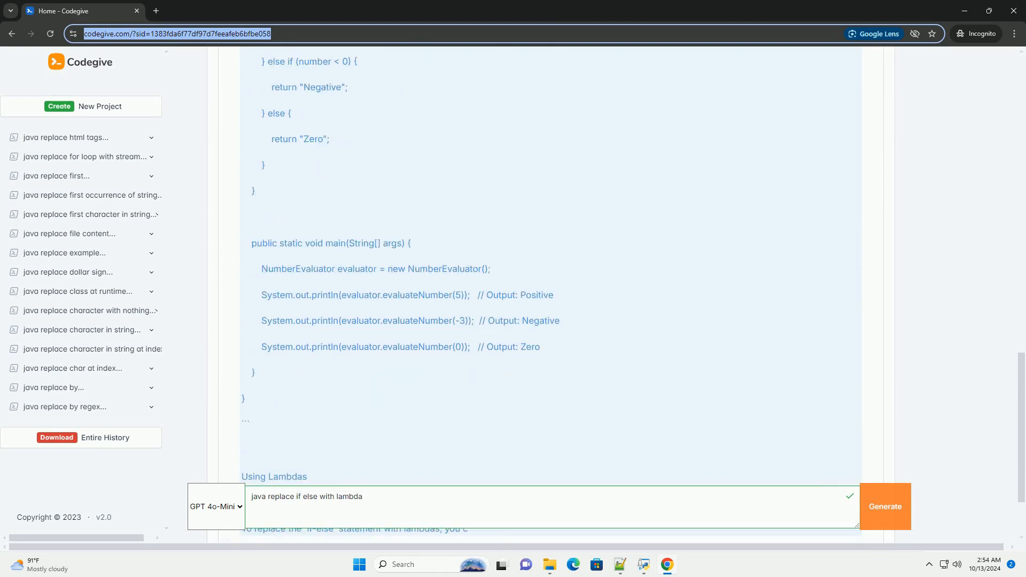
pyautogui.scroll(-3)
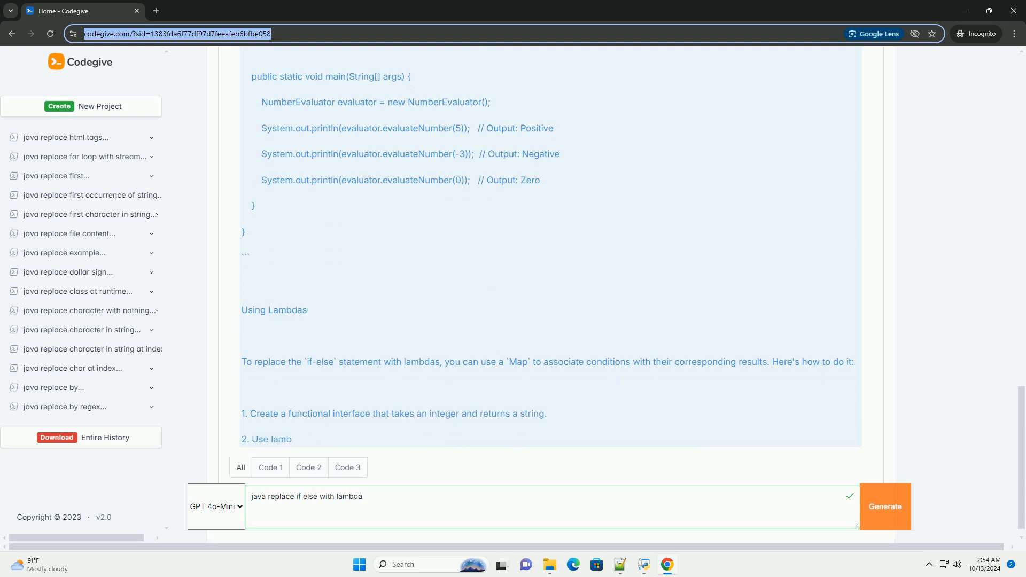
pyautogui.scroll(-3)
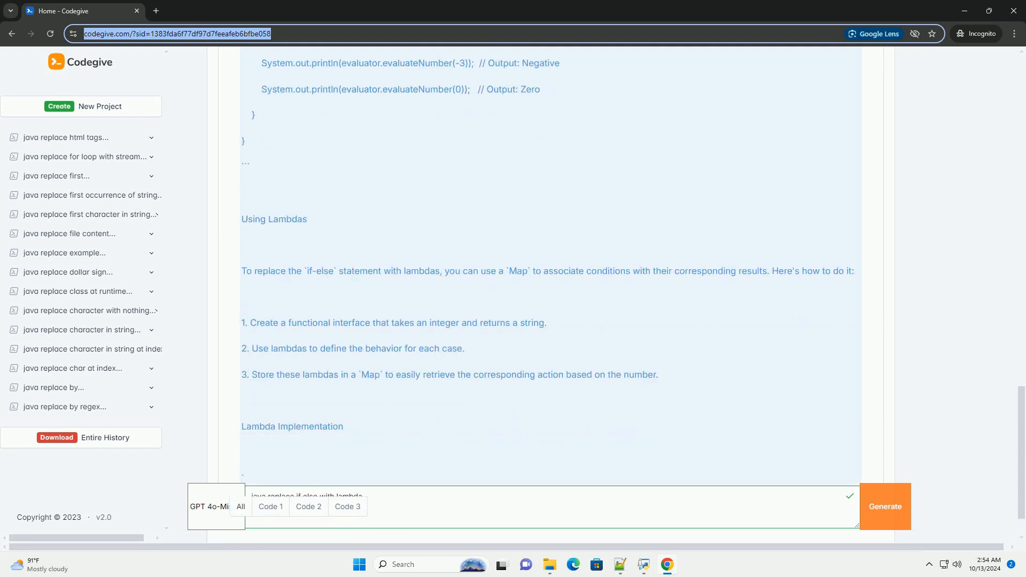
pyautogui.scroll(-3)
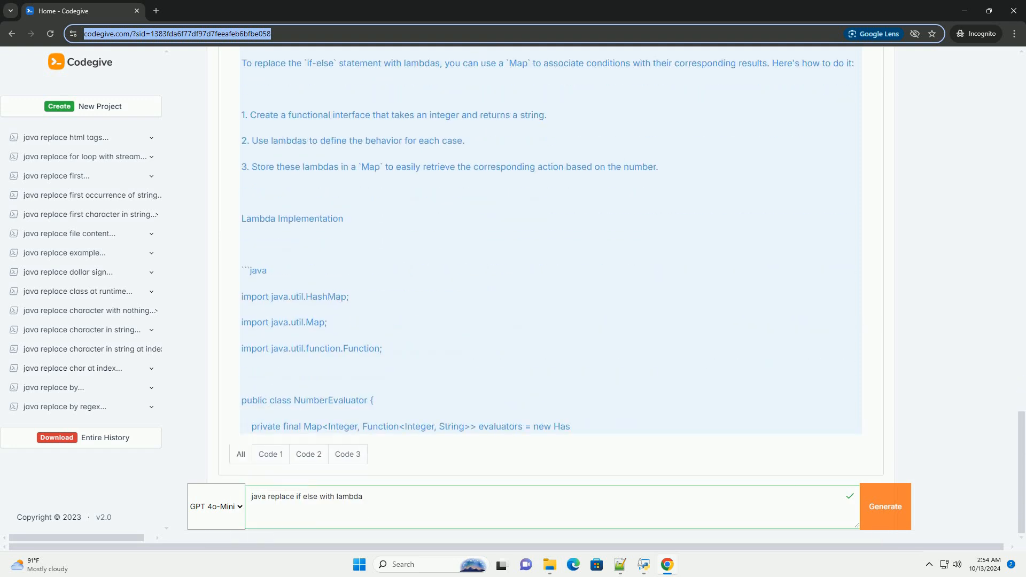
pyautogui.scroll(-3)
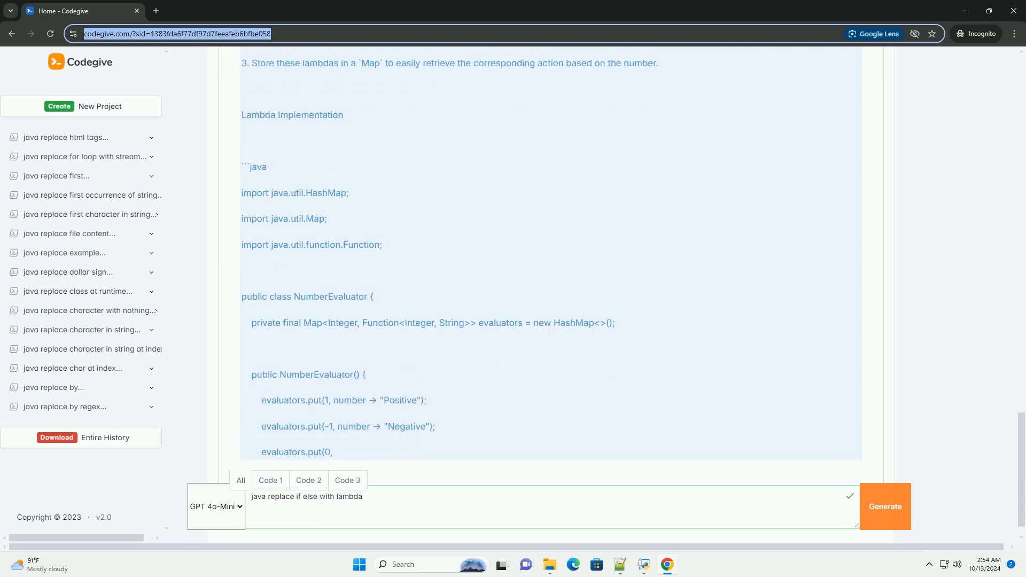
pyautogui.scroll(-3)
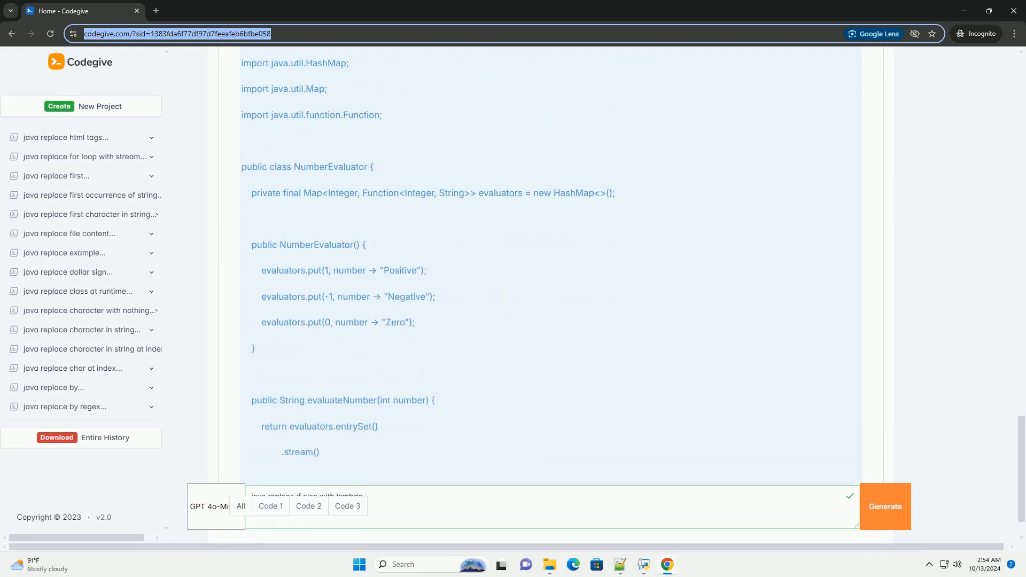
pyautogui.scroll(-3)
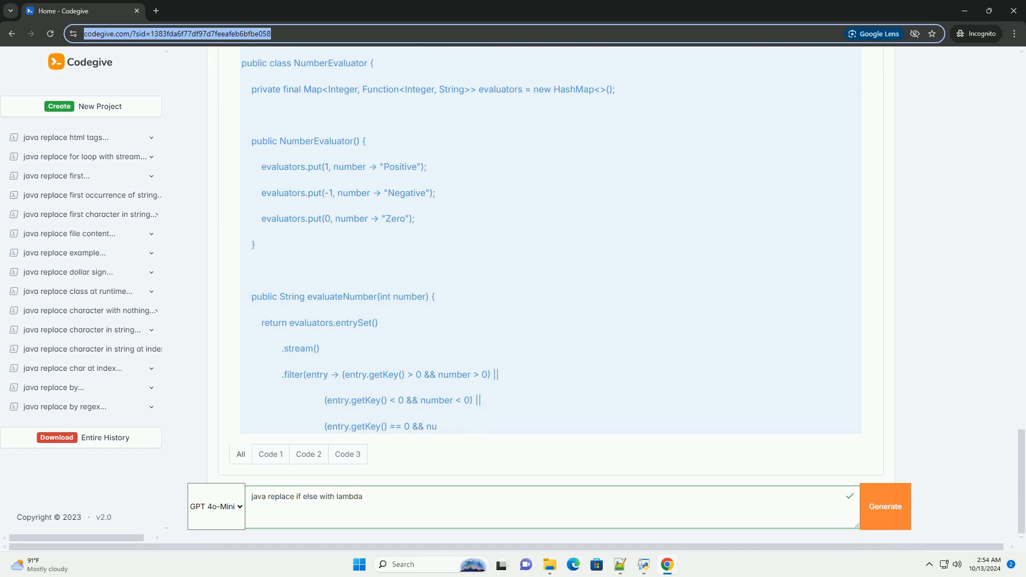
pyautogui.scroll(-3)
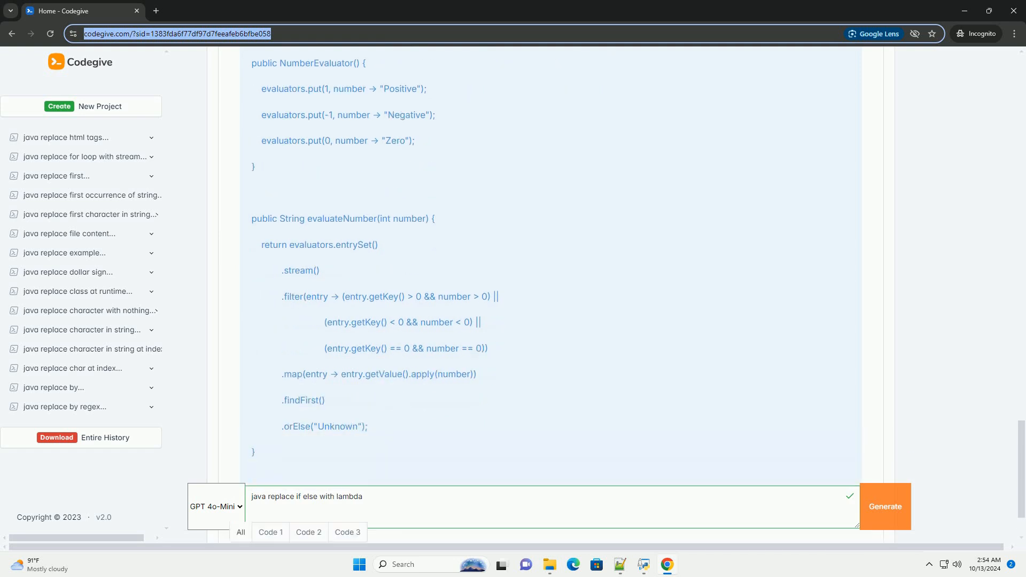
pyautogui.scroll(-3)
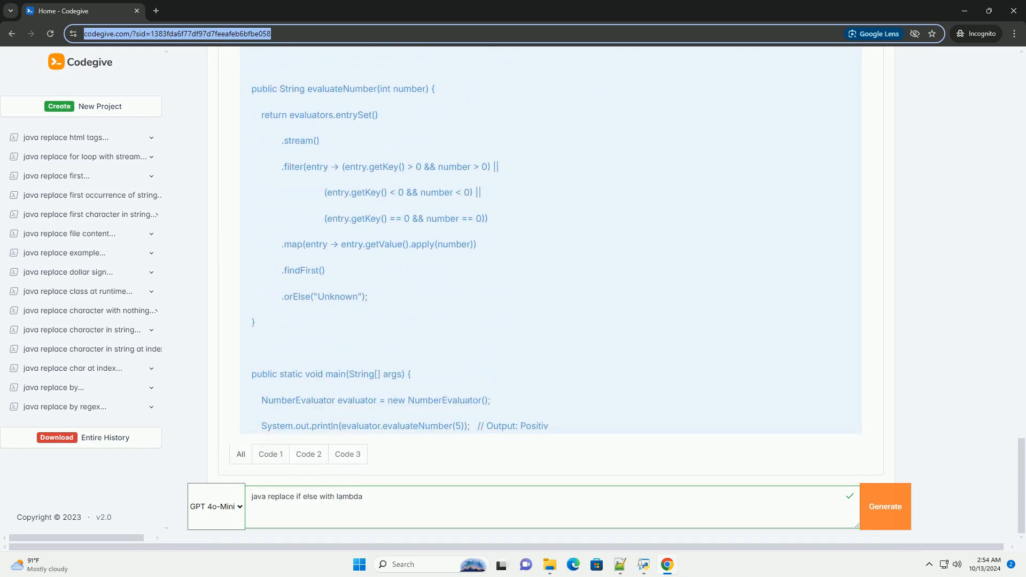
pyautogui.scroll(-3)
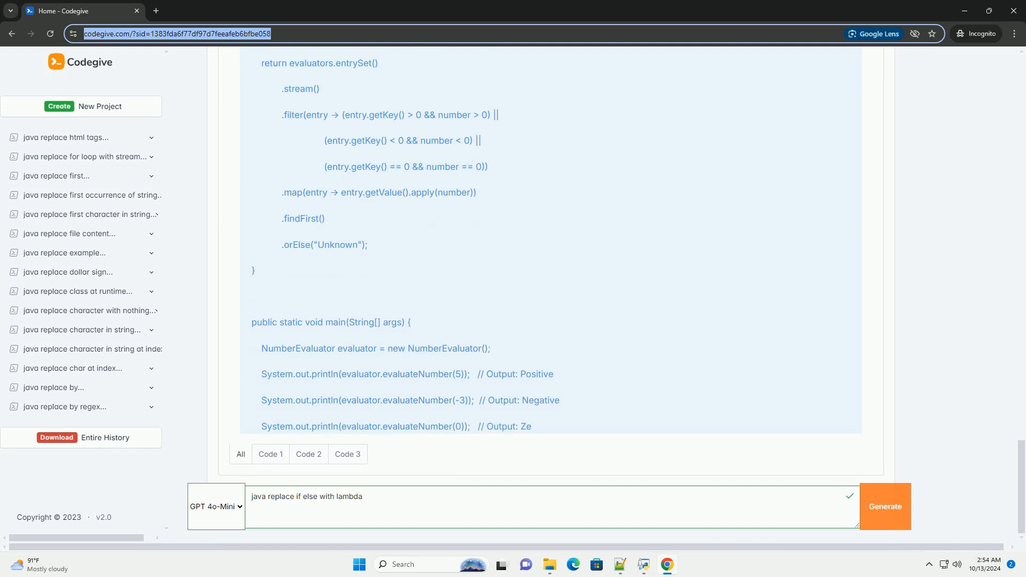
pyautogui.scroll(-3)
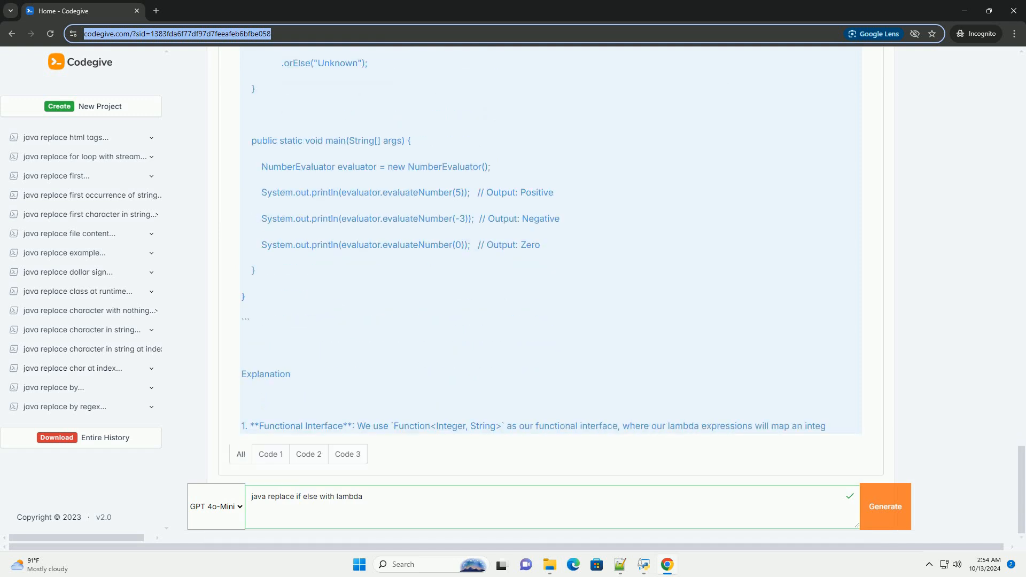
pyautogui.scroll(-3)
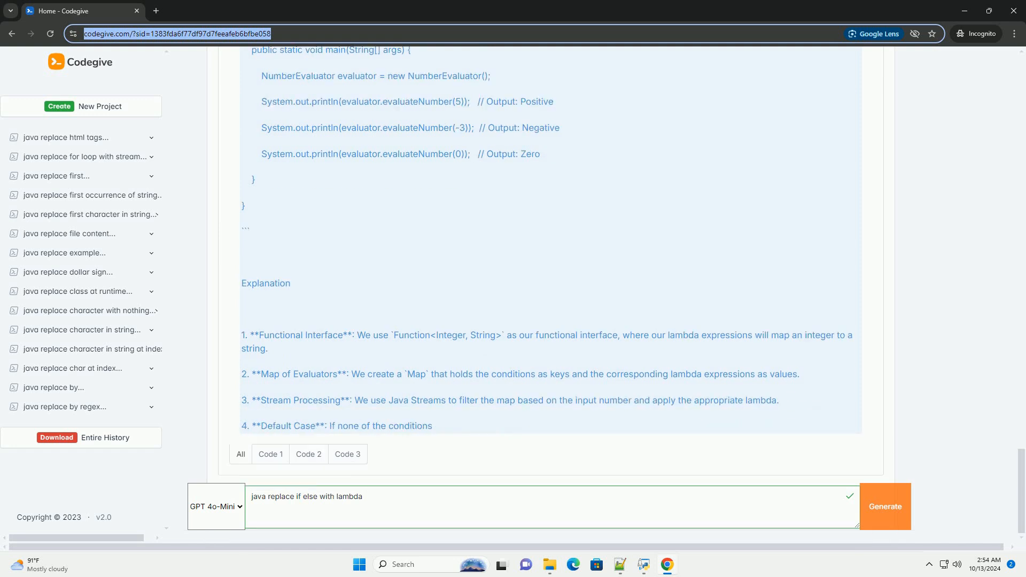
pyautogui.scroll(-3)
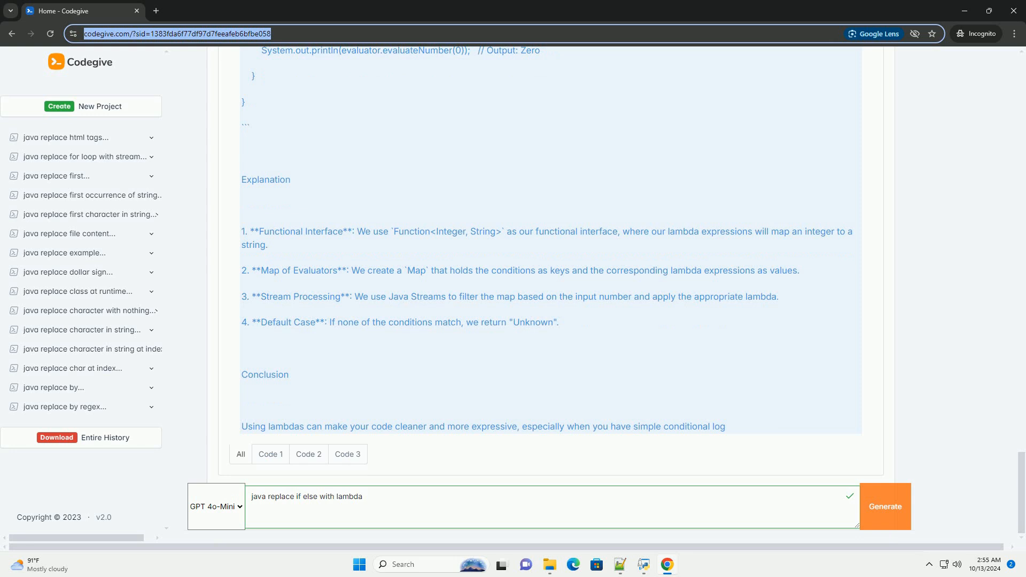
pyautogui.scroll(-3)
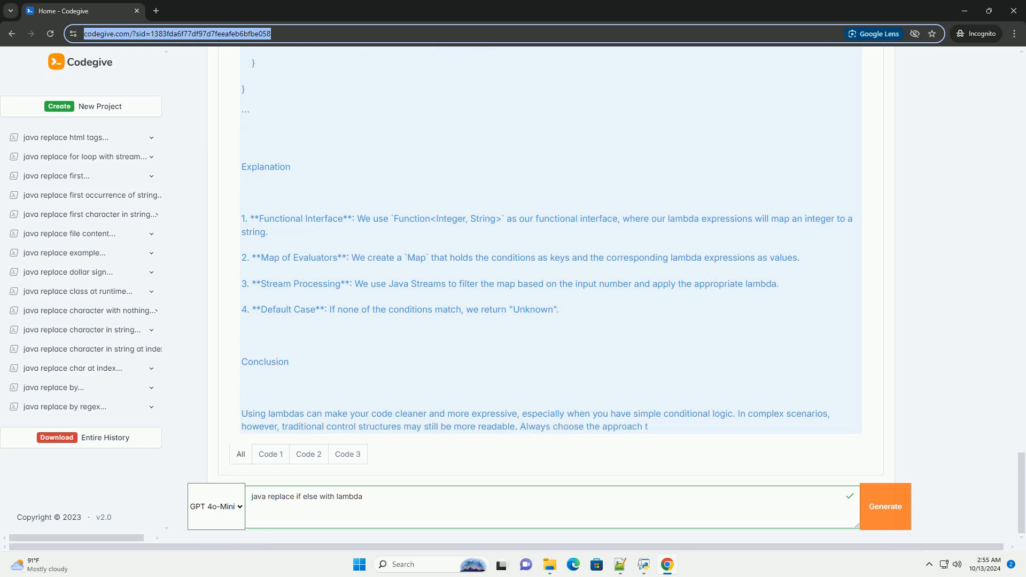